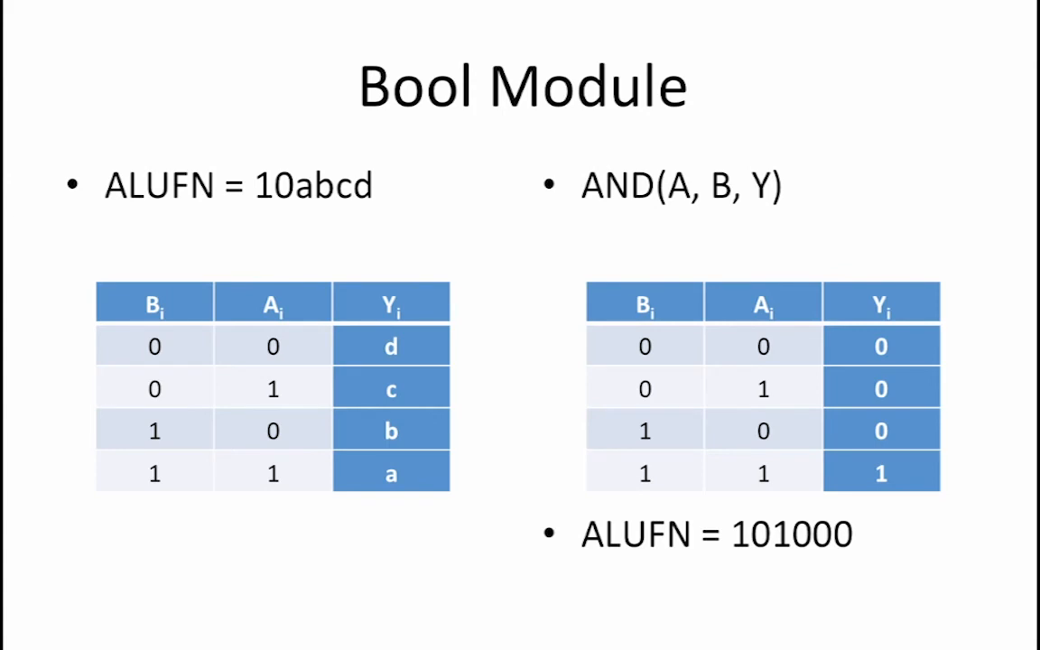
# Step: Advance to the BITCLR Control ROM slide showing its control signals, including ALUFN 100100
pyautogui.press('Right')
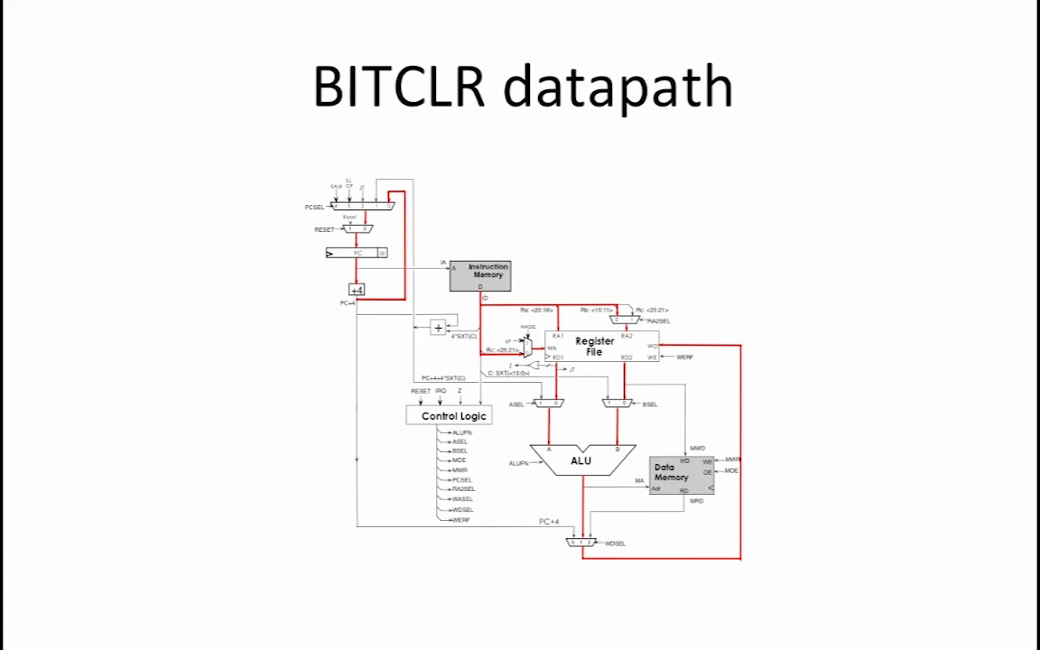
pyautogui.press('Right')
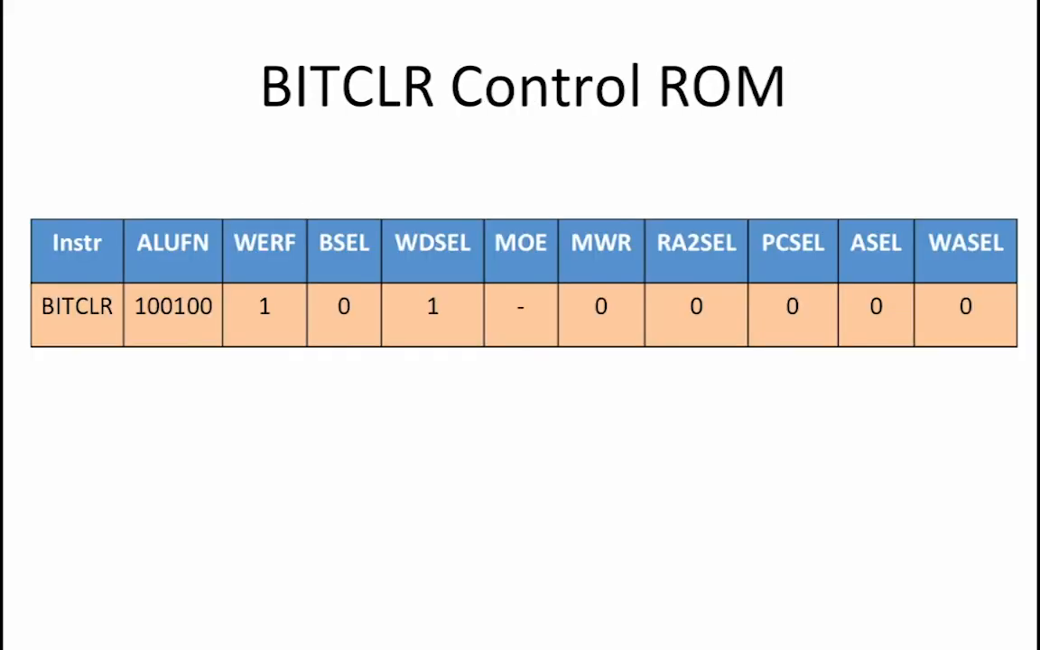